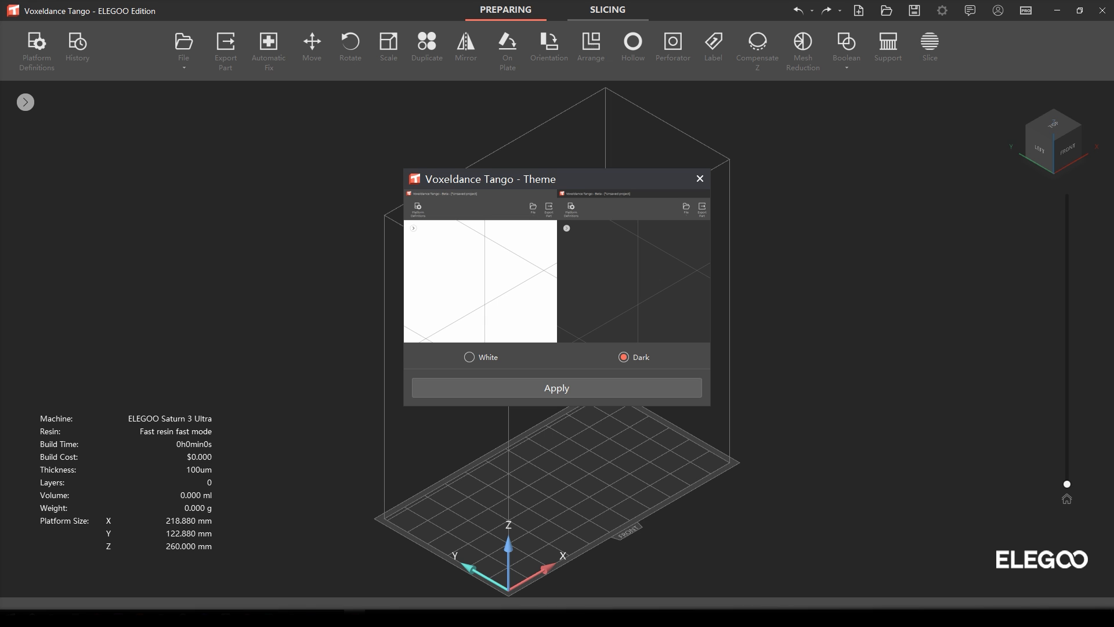
Apply the Dark theme and start importing a model from the File menu.
click(556, 387)
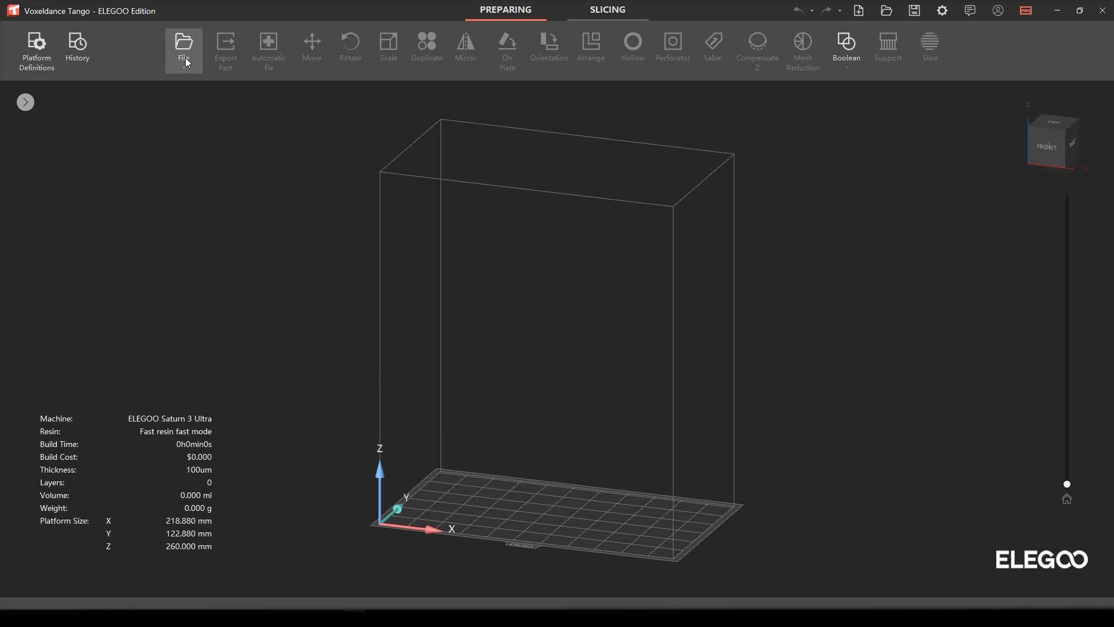
click(183, 50)
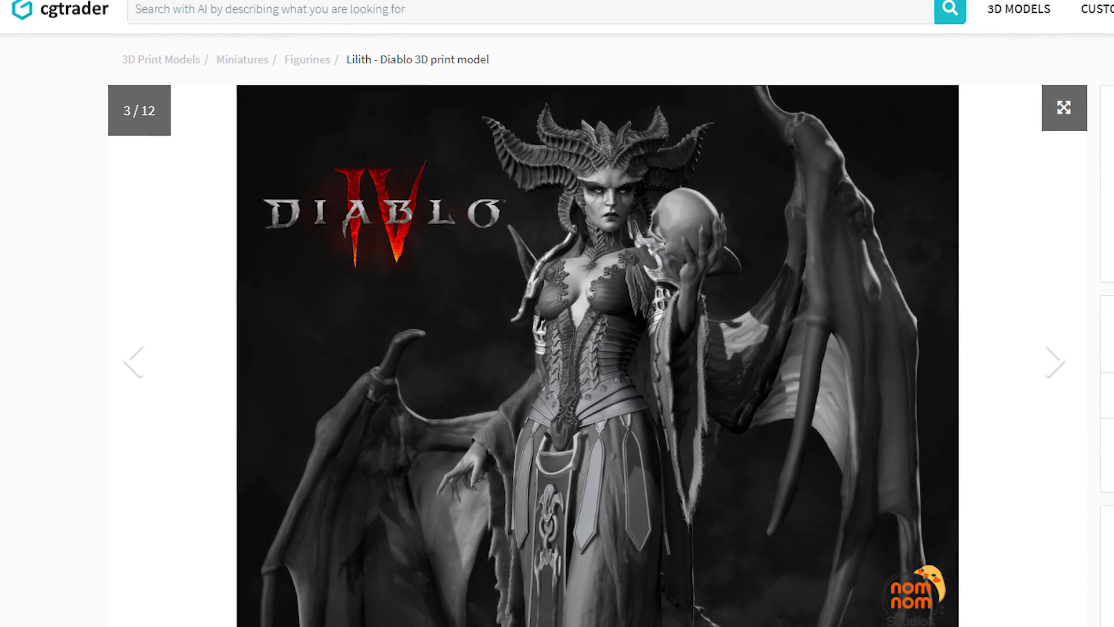
Scroll down the Lilith - Diablo model page to view its preview images.
scroll(down, 3)
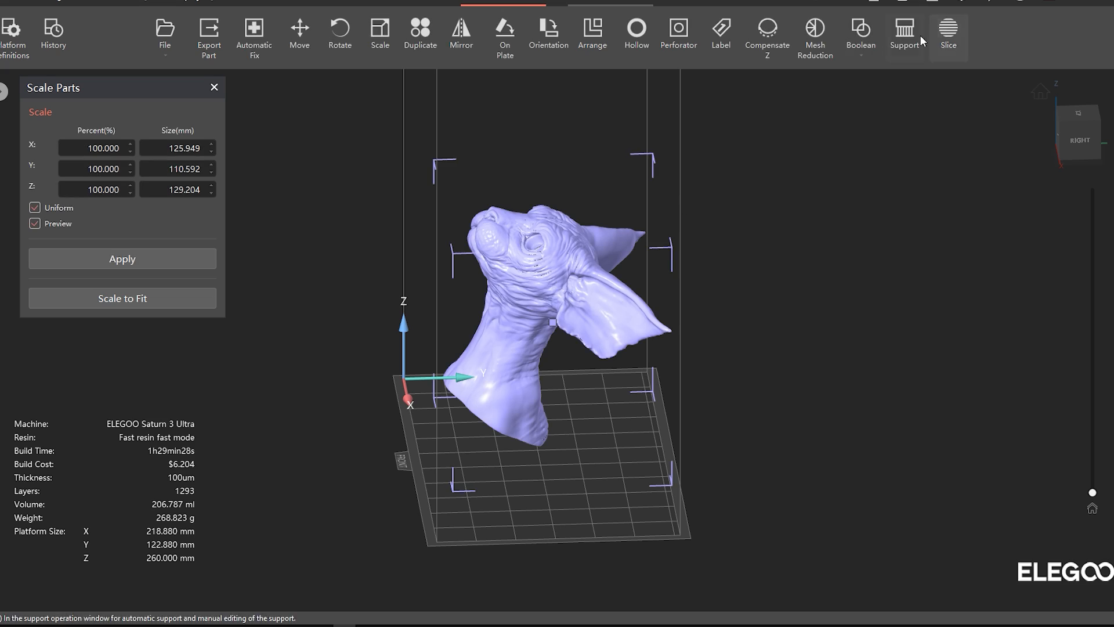
Generate auto supports on the cat bust using the Bar support-Medium size preset.
click(905, 34)
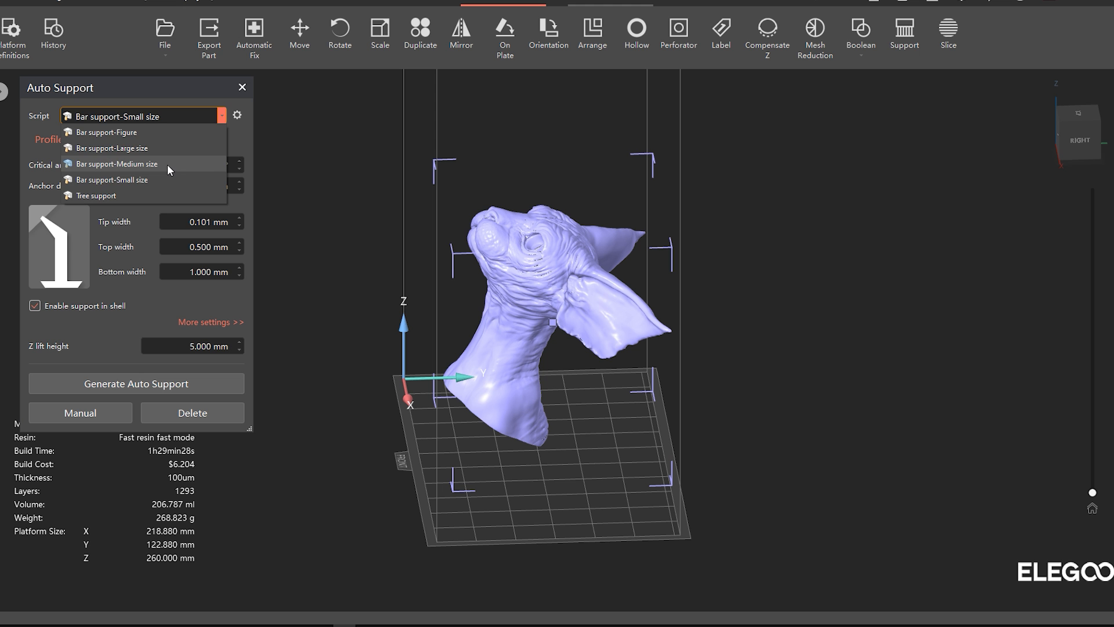
click(116, 164)
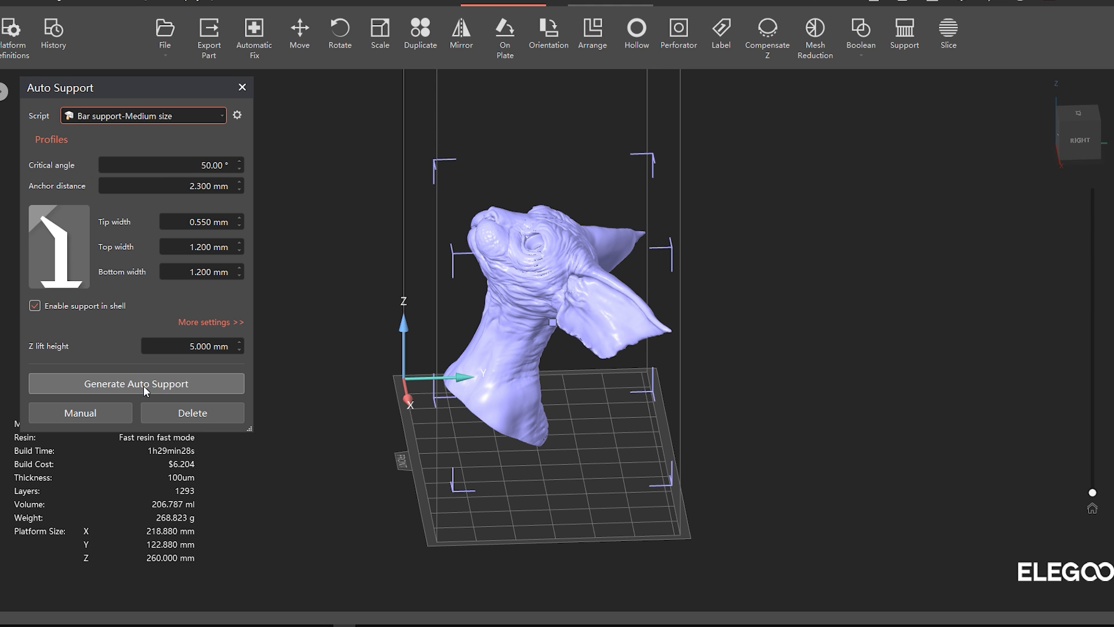
click(136, 383)
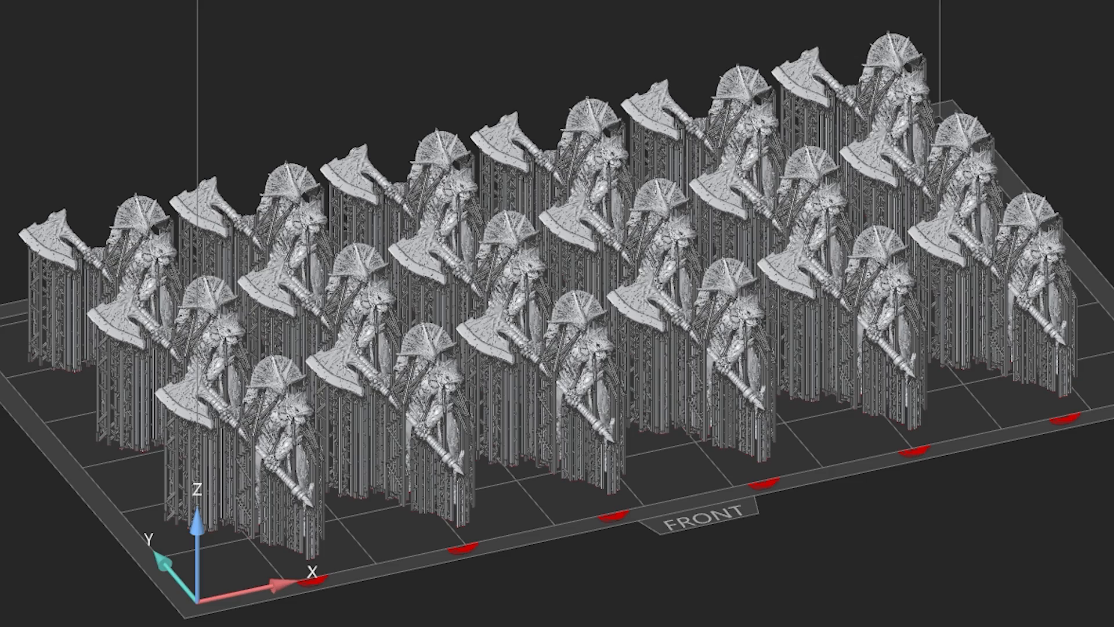